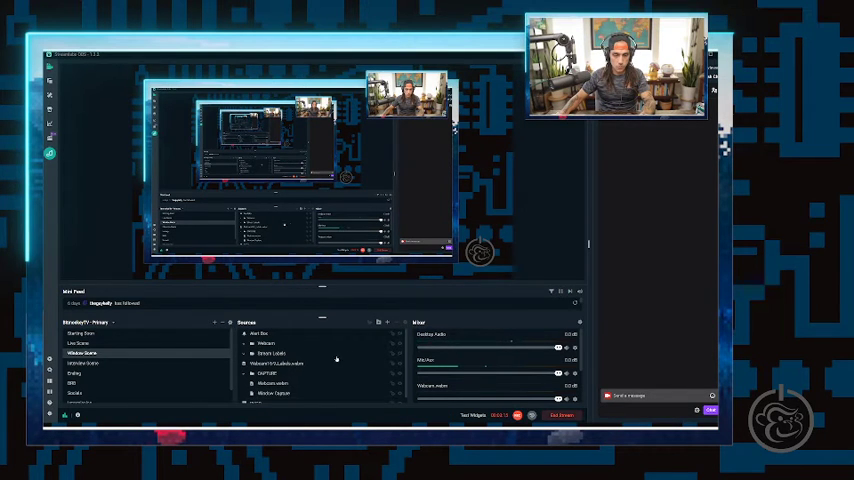
- Launch LosslessCut and leave it at the empty DROP FILE(S) start screen
{"action": "left_click", "coordinate": [275, 393]}
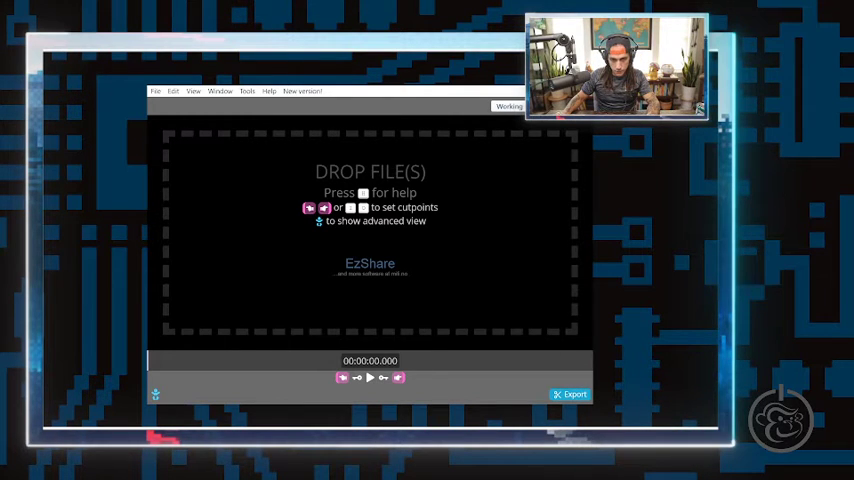
{"action": "mouse_move", "coordinate": [435, 179]}
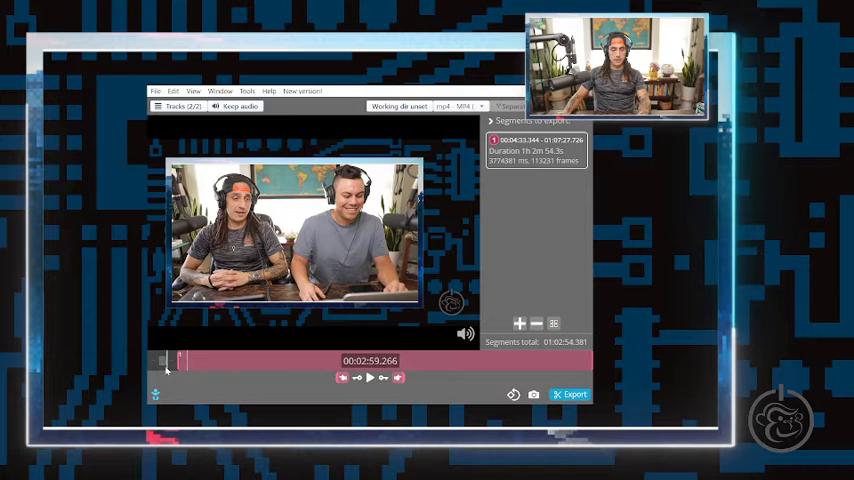
- Set the export segment's cutpoints to 00:04:36.266 start and 01:06:39.966 end
{"action": "left_click", "coordinate": [369, 378]}
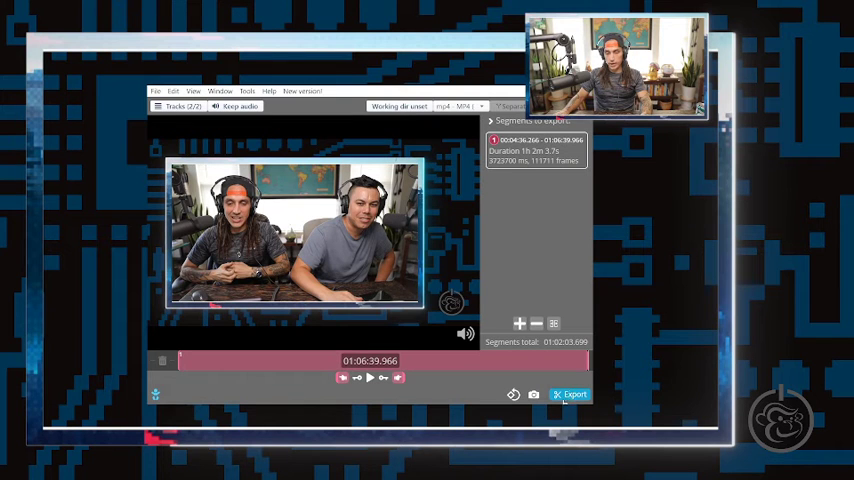
- Export the 00:04:36–01:06:39 segment as MP4 to Videos and dismiss the Done notice
{"action": "left_click", "coordinate": [570, 393]}
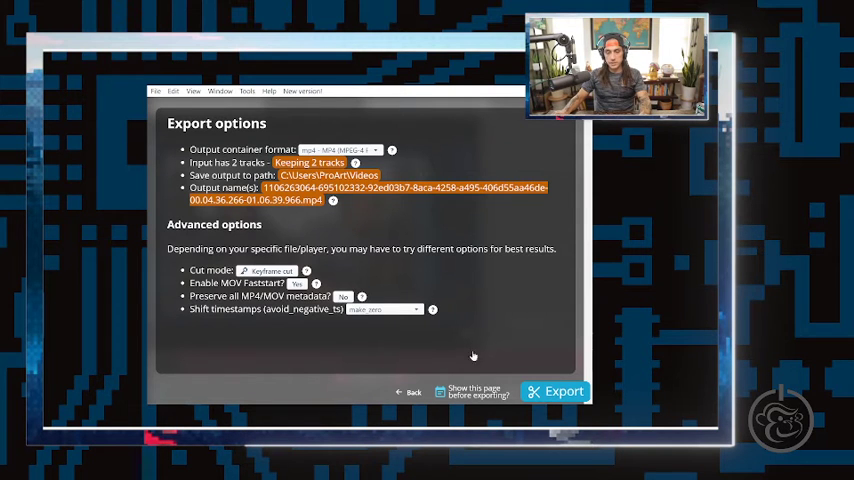
{"action": "left_click", "coordinate": [555, 391]}
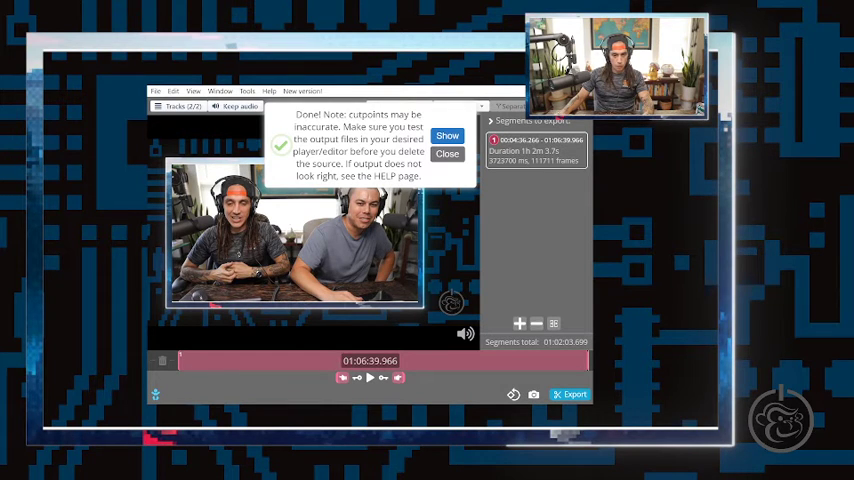
{"action": "left_click", "coordinate": [447, 153]}
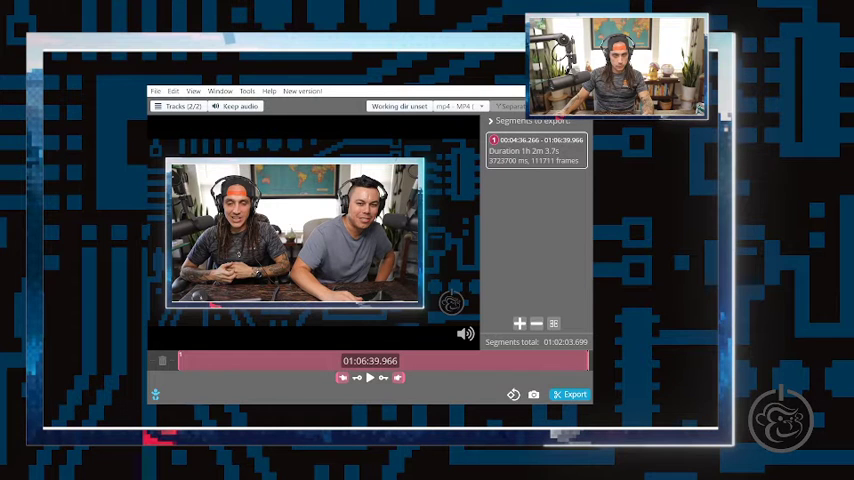